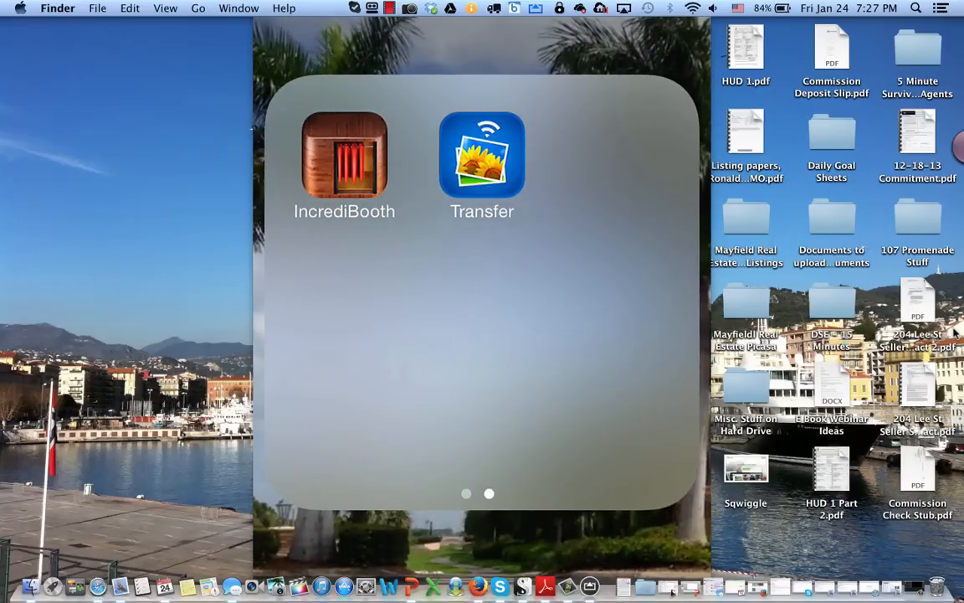
Step: Launch the Photo Transfer app from its home-screen folder
click(482, 154)
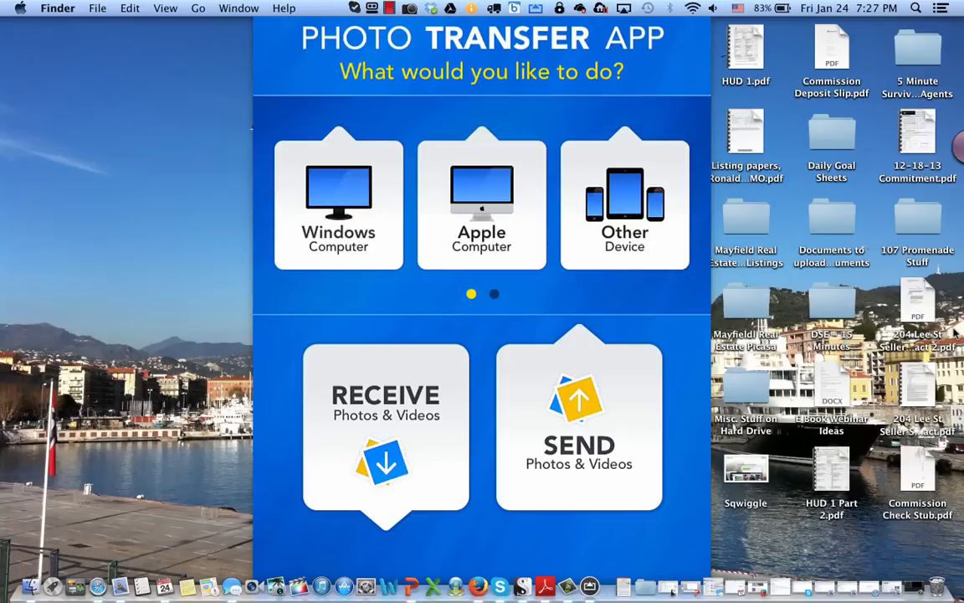
Step: Choose Apple Computer as the destination for sending photos
click(482, 204)
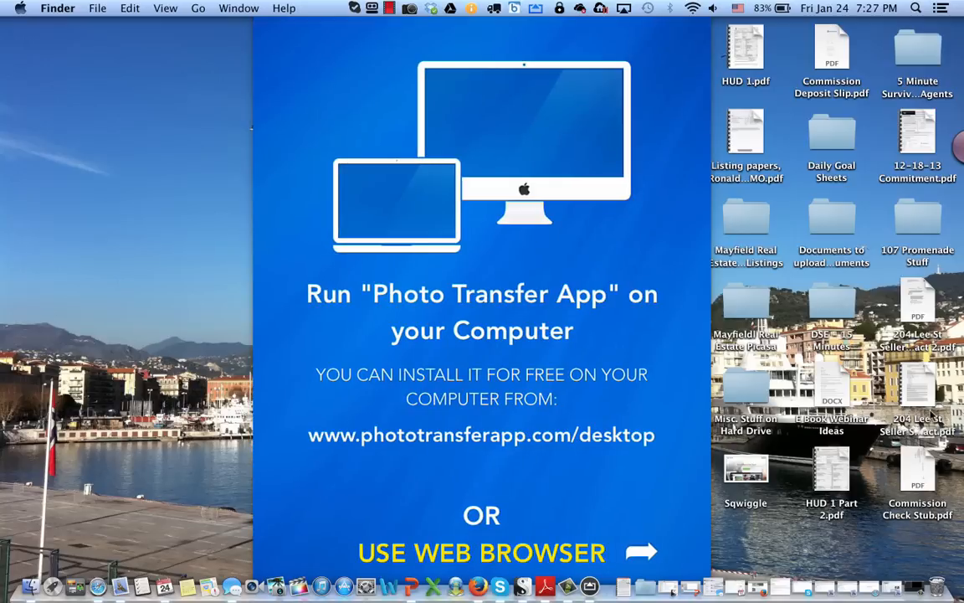
mouse_move(951, 469)
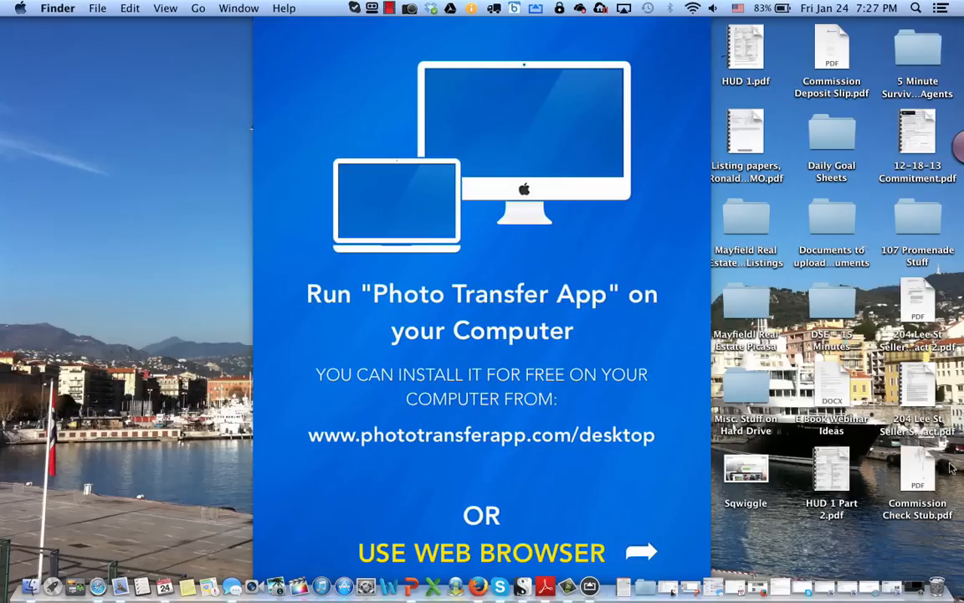
mouse_move(670, 492)
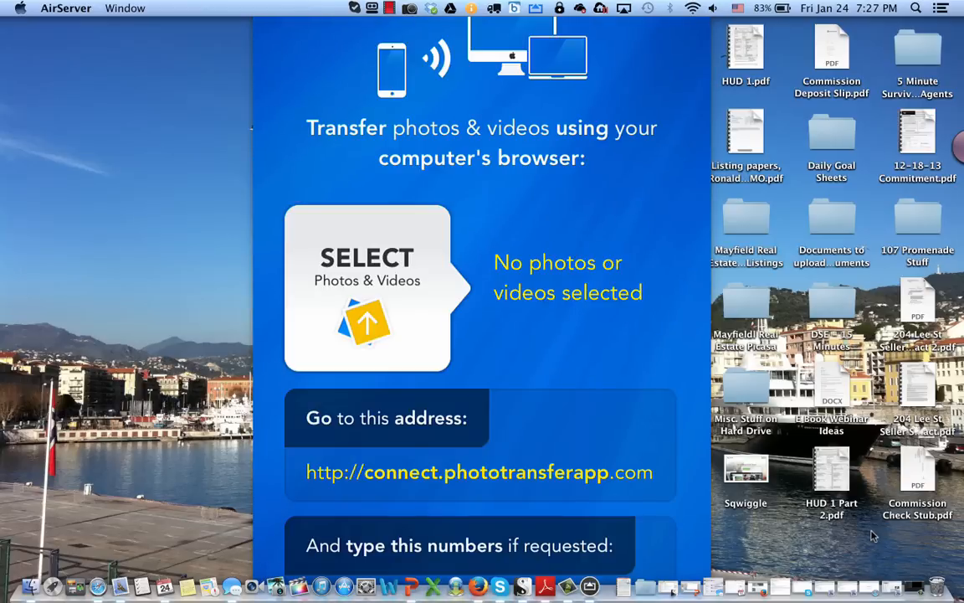
Step: Send the selected photos and preview IMG_1466.JPG and IMG_1468.JPG in the Mac's photos folder
click(366, 288)
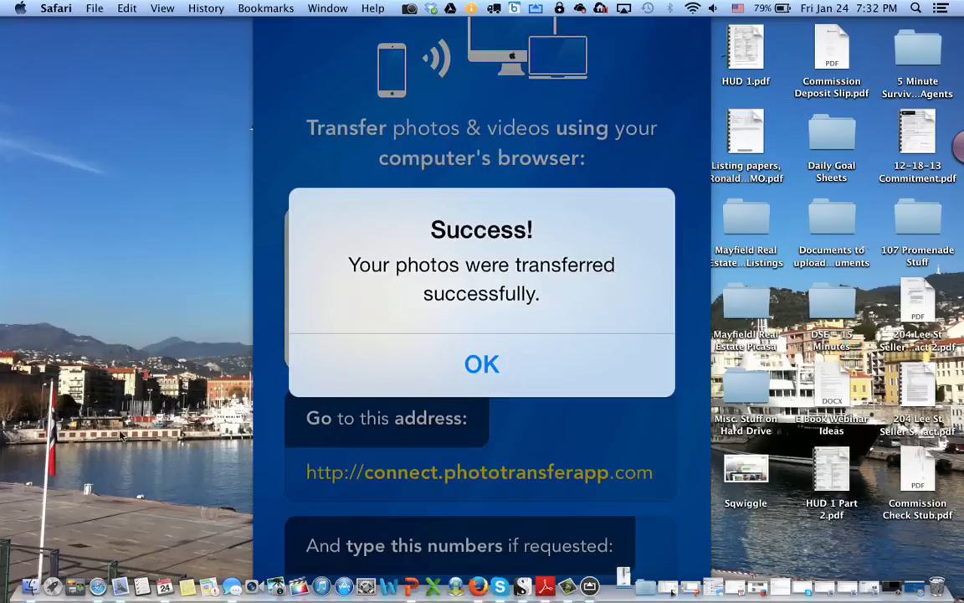
mouse_move(4, 376)
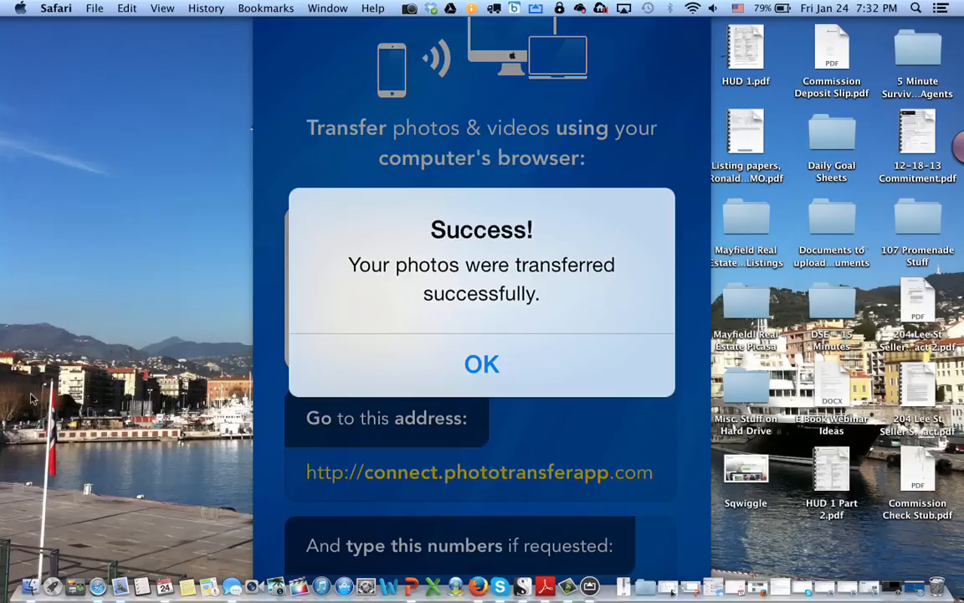
click(482, 364)
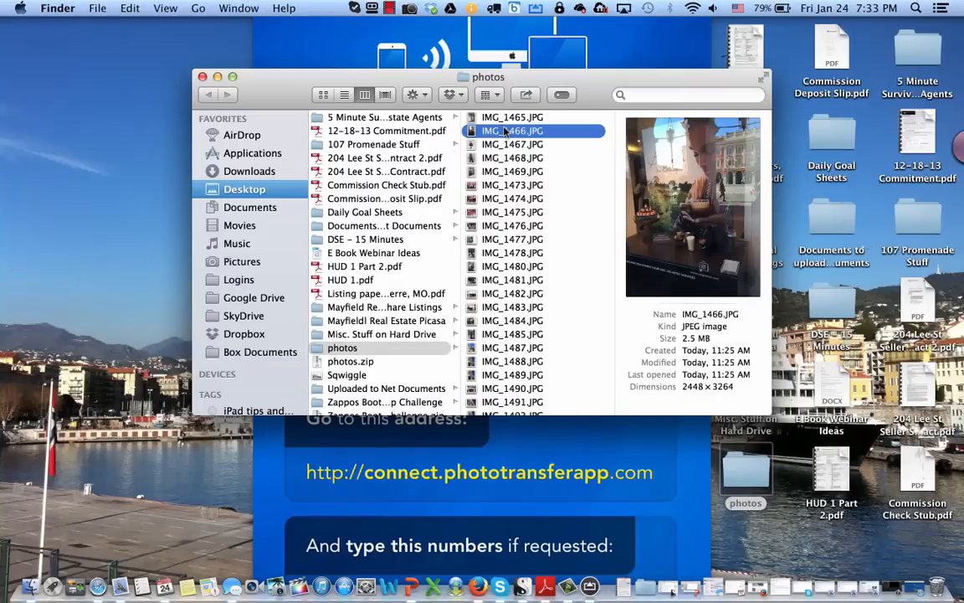
click(512, 157)
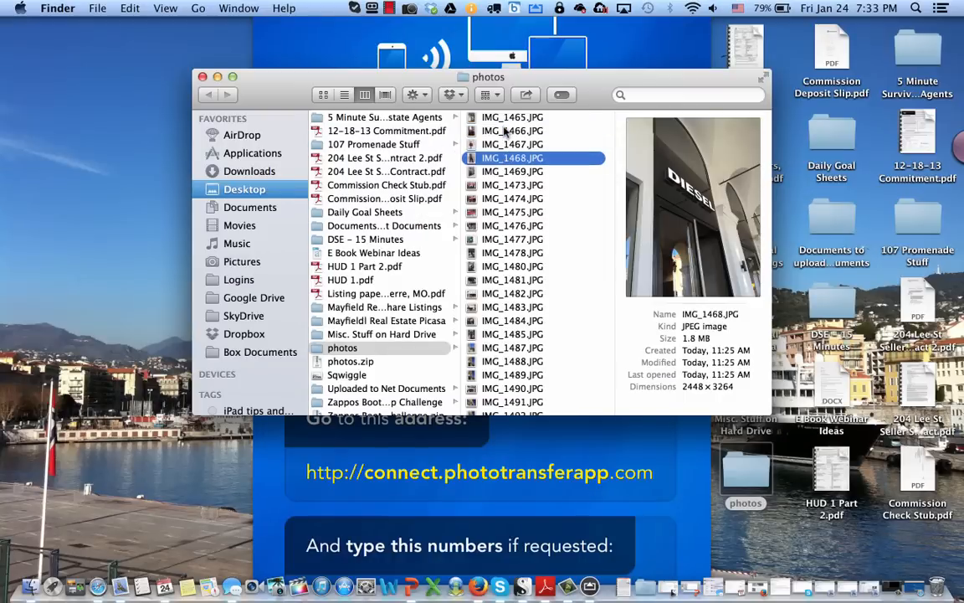